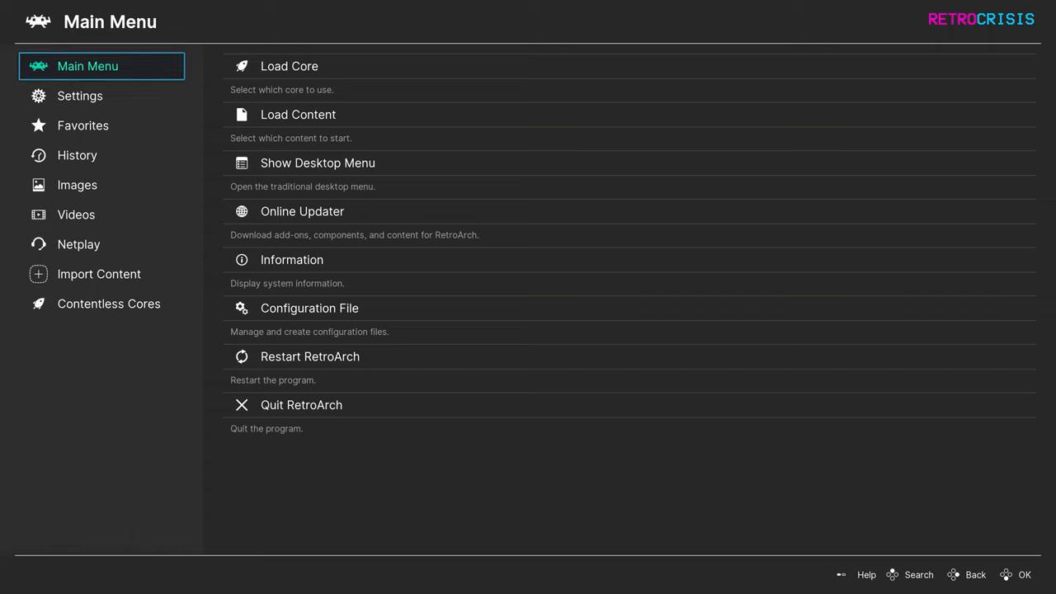
Reach the Appearance page via Settings > User Interface, where Menu Scale Factor is listed
left_click(80, 95)
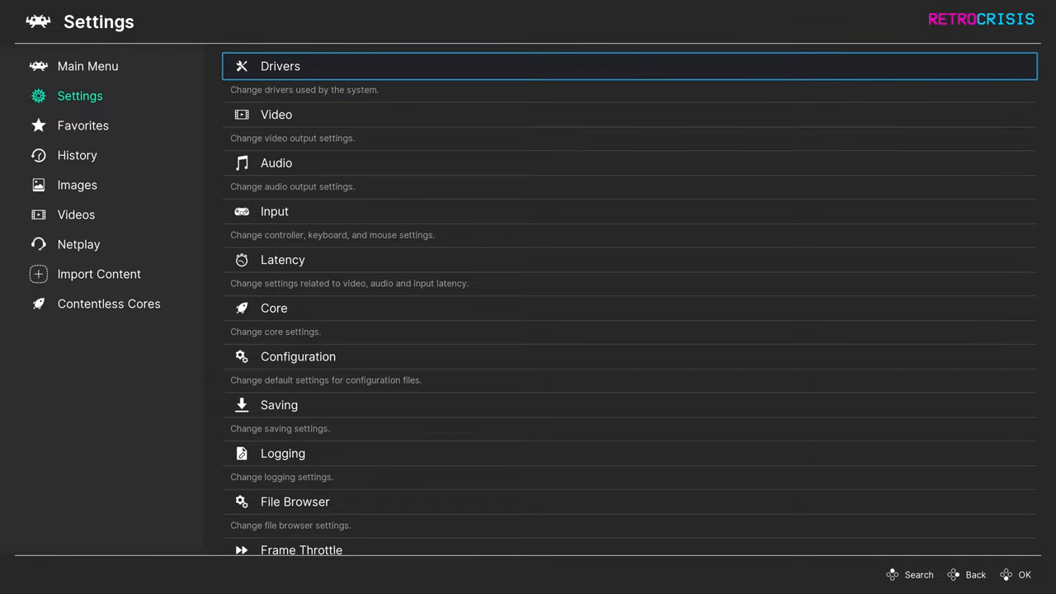
key("Down")
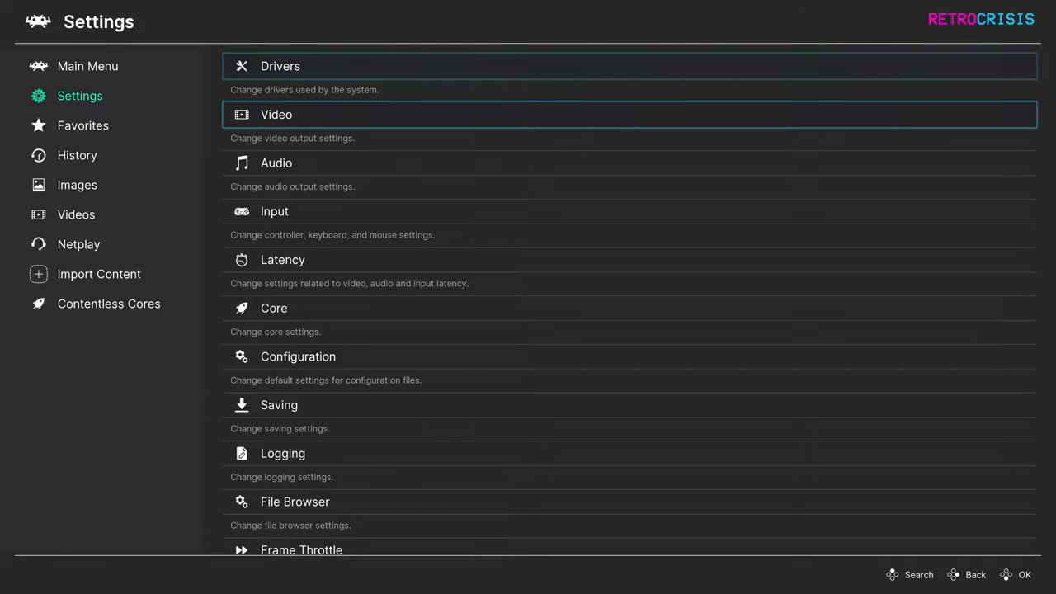
scroll("down", 3)
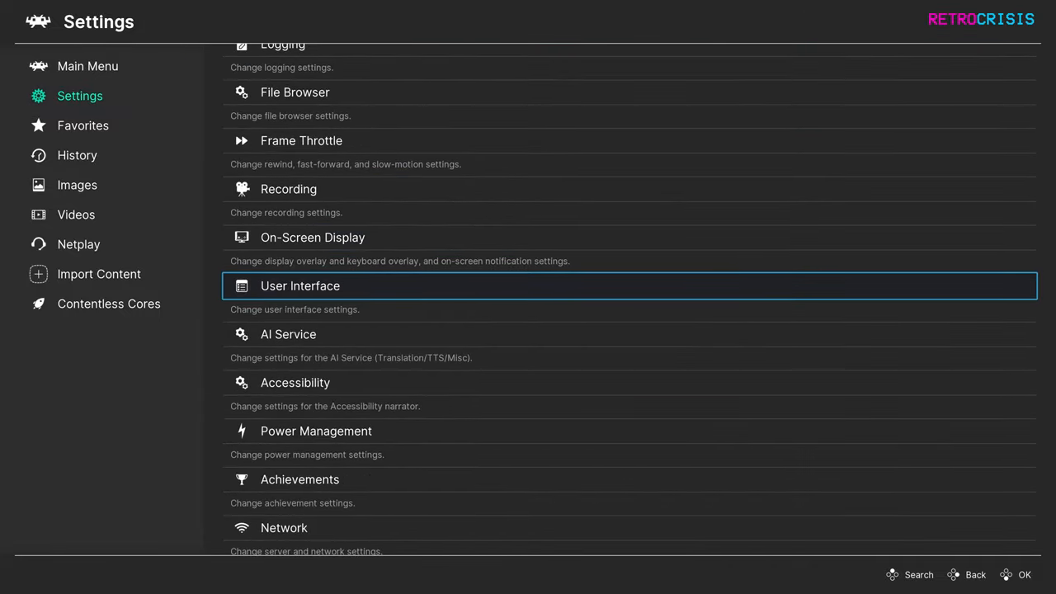
left_click(300, 286)
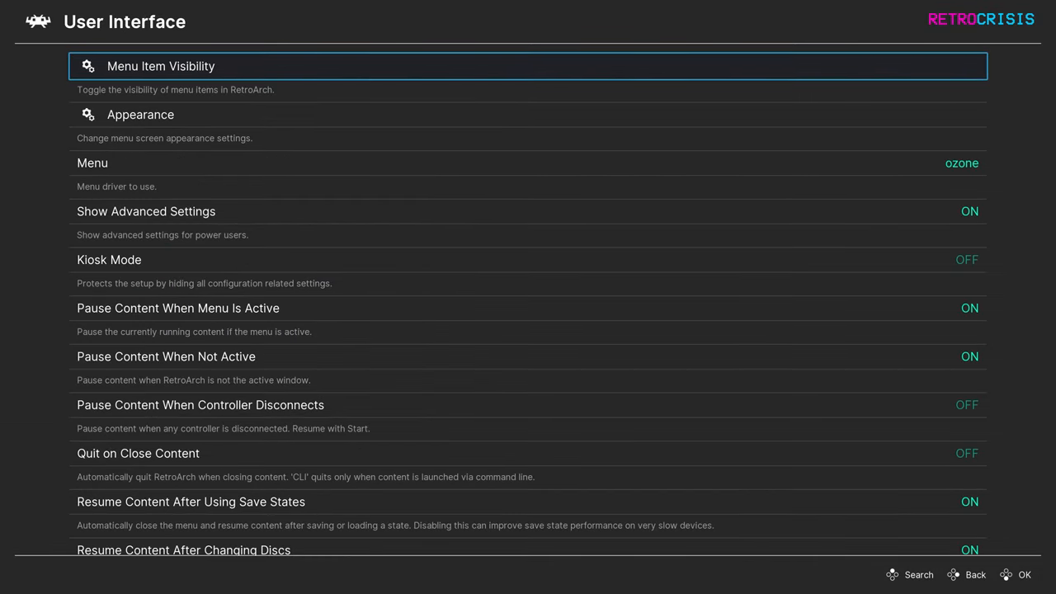
left_click(140, 114)
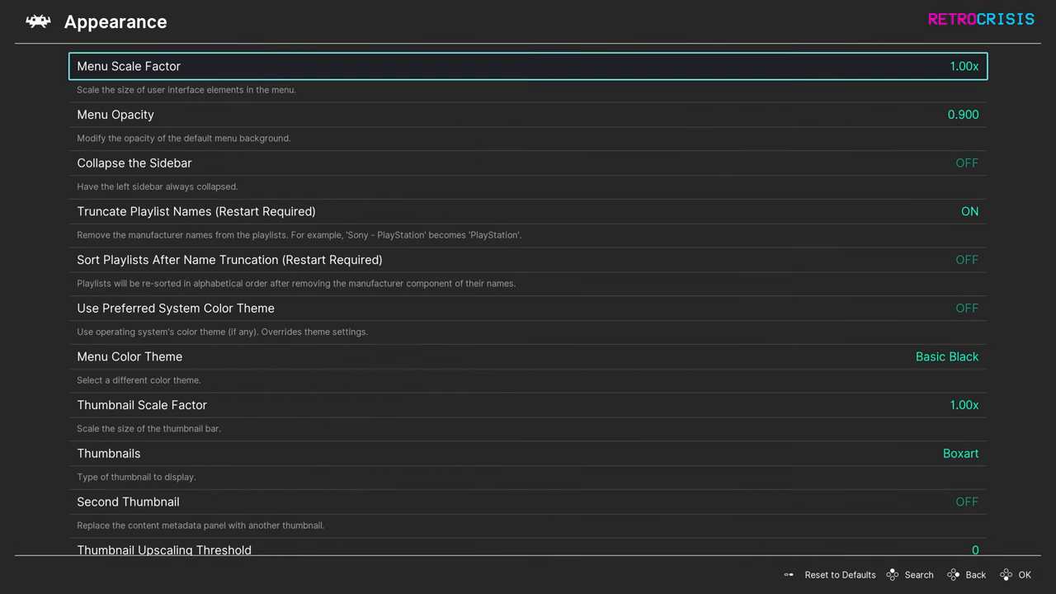